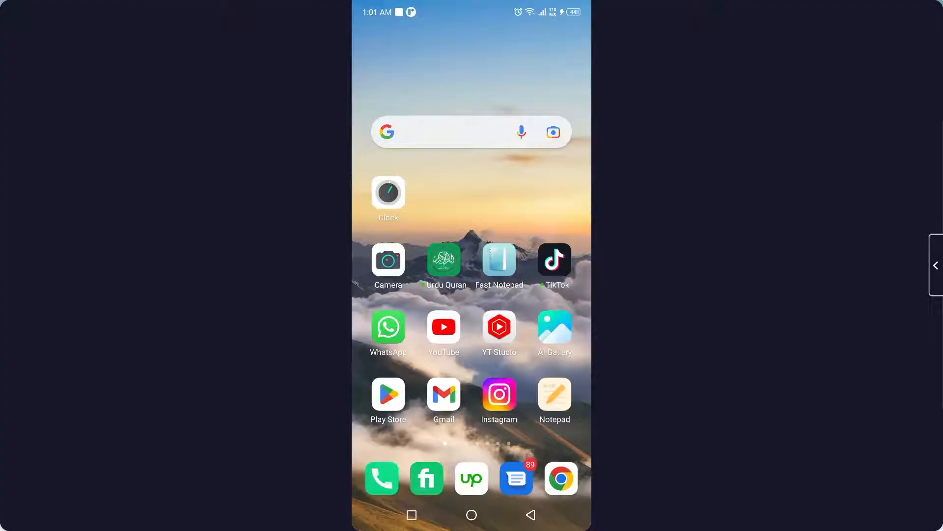
Step: Swipe across the home screen pages to reach the Microsoft Word icon
scroll(left, 3)
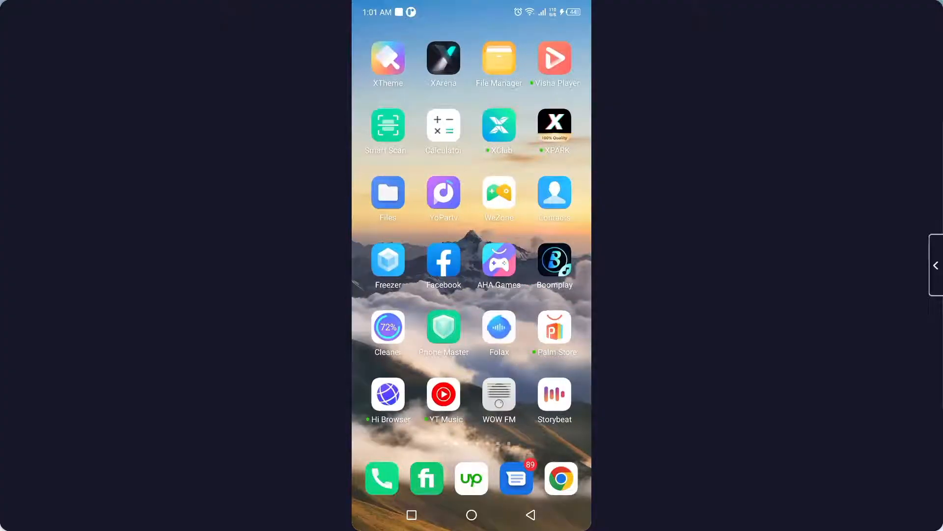
scroll(left, 3)
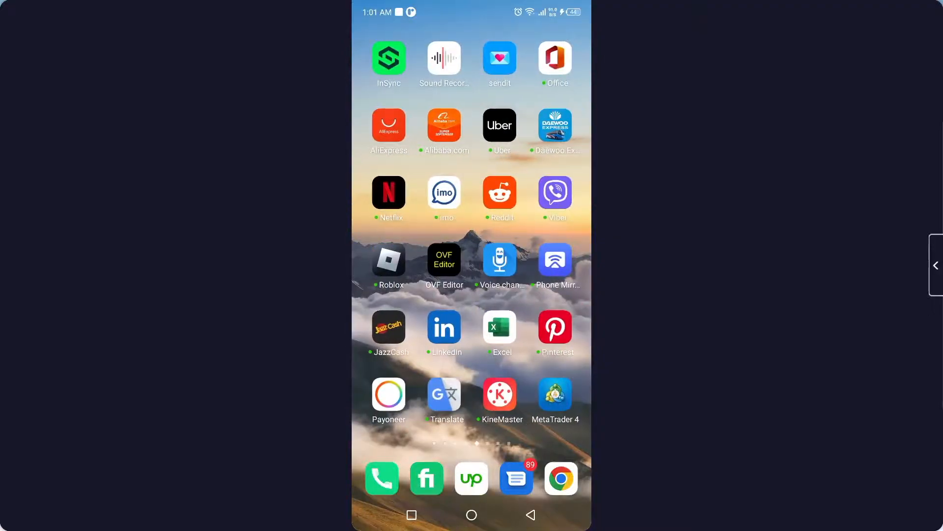
scroll(left, 3)
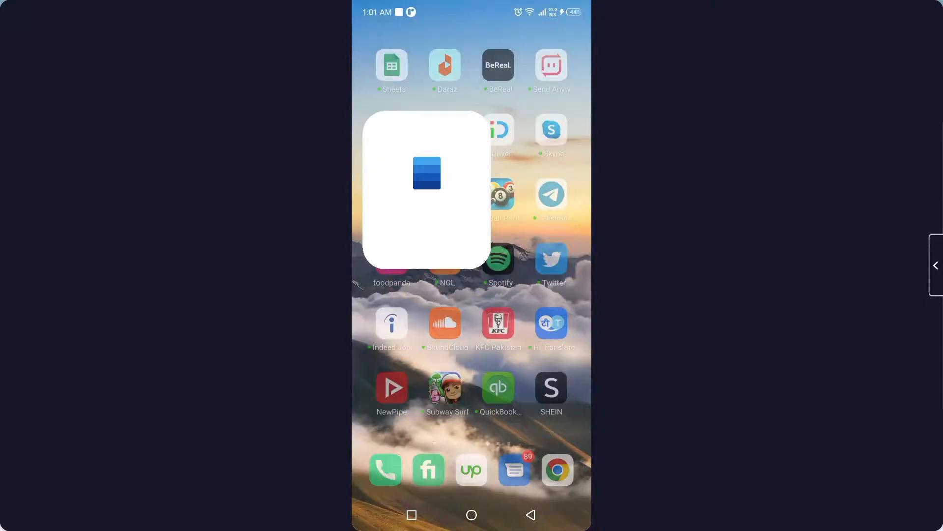
Step: Start a new document from the Blank document template on the Recent screen
click(426, 173)
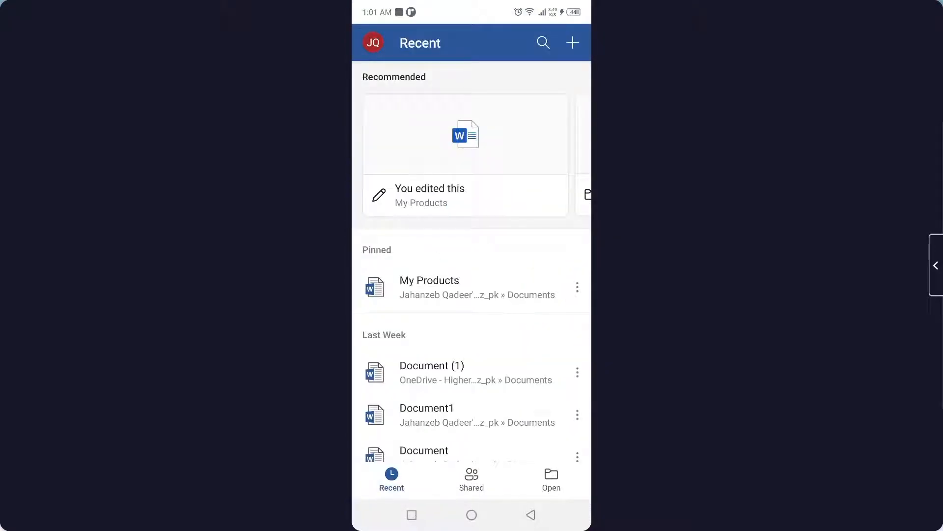
click(572, 42)
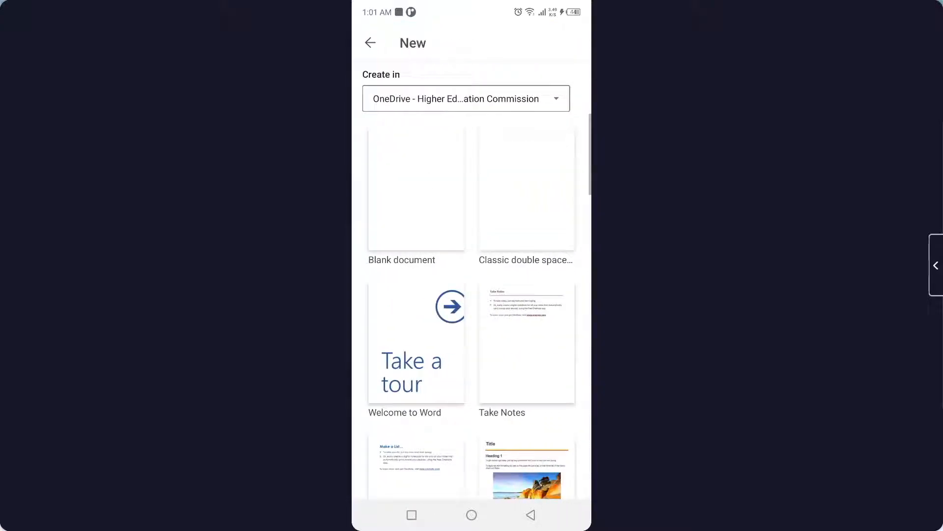
click(416, 187)
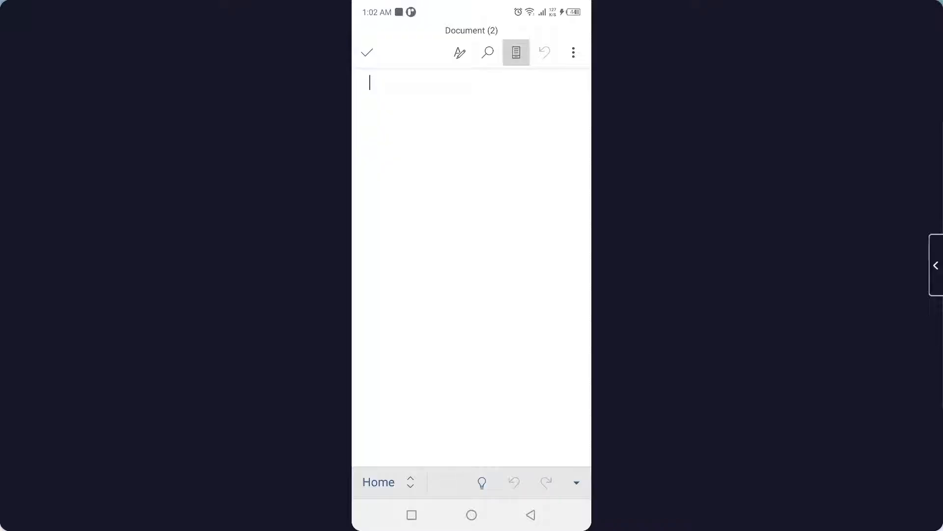
Step: Add a three-by-three table at the top of the document via the Insert commands
click(379, 481)
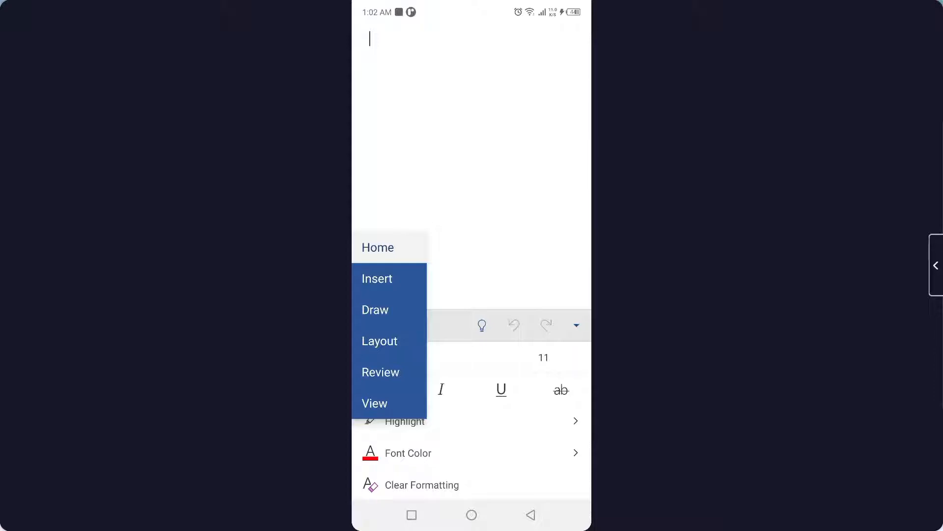
click(377, 278)
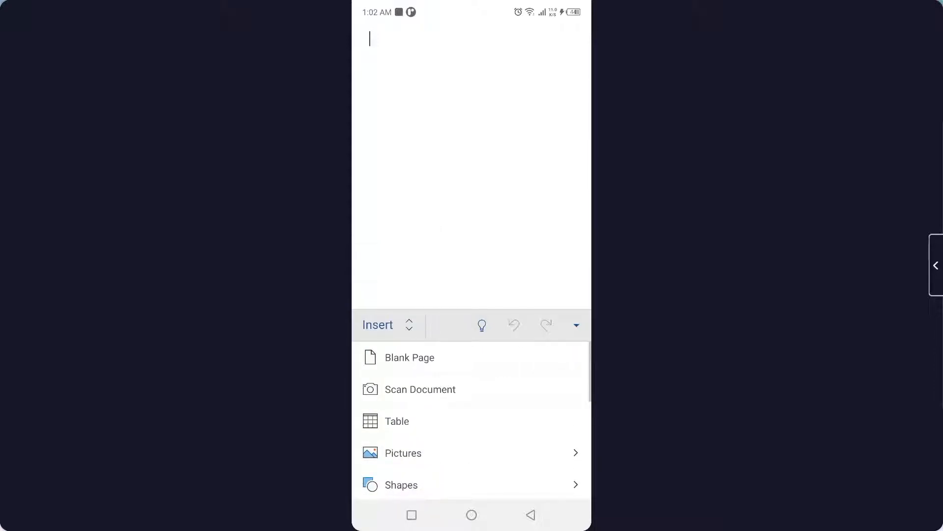
click(396, 420)
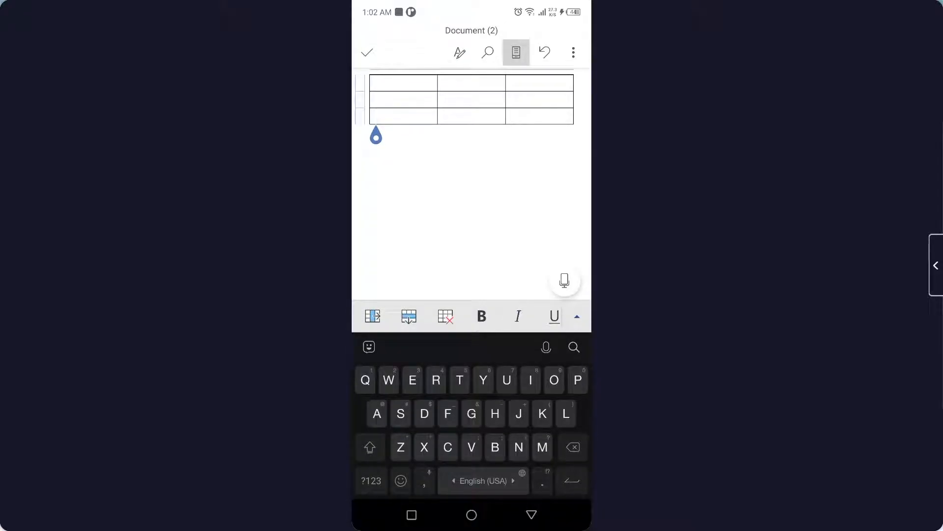
Step: Tap below the table, then go back to the phone's home screen
click(446, 316)
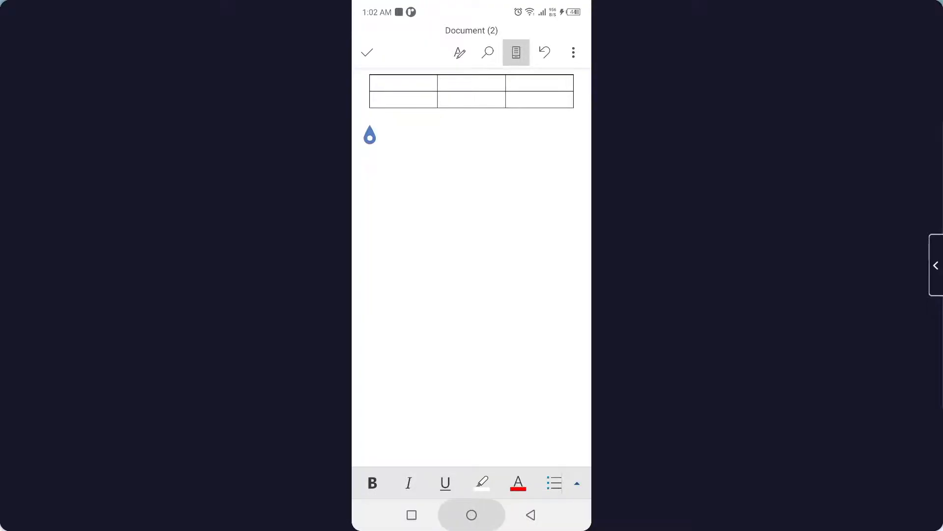
click(471, 514)
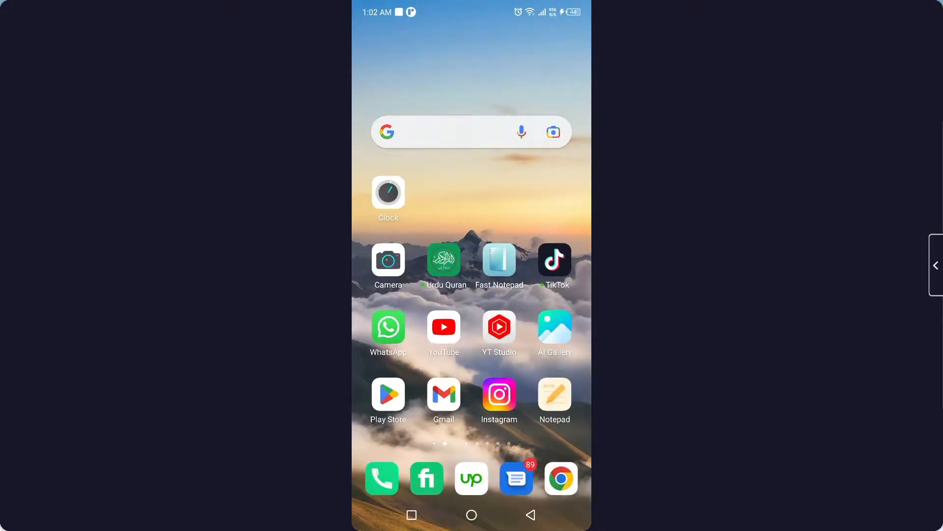